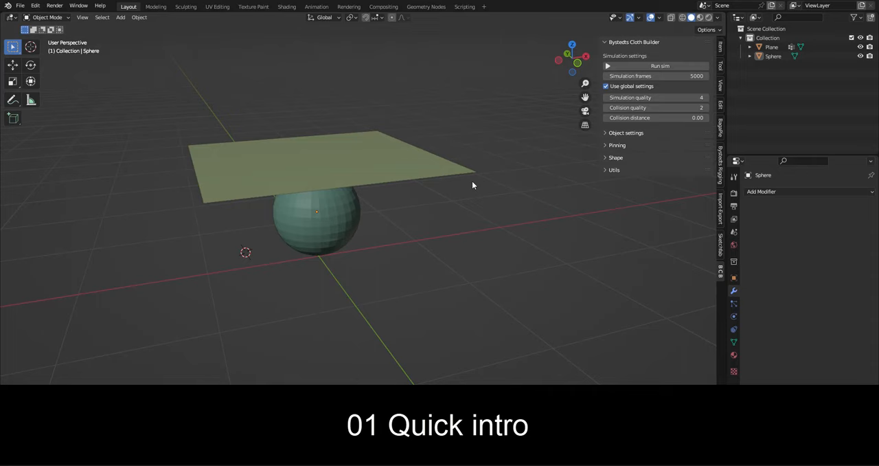
# - Add cloth with triangulation to the Plane and show the scene in wireframe via Quick Favorites
pyautogui.click(659, 65)
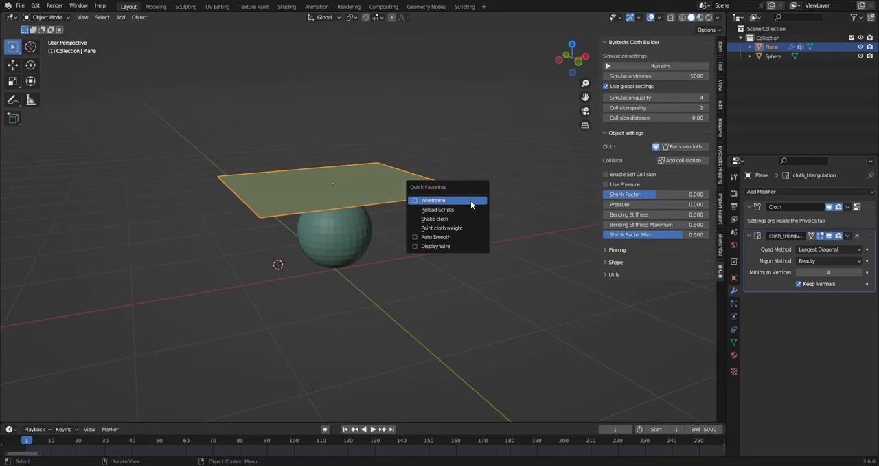
pyautogui.click(433, 200)
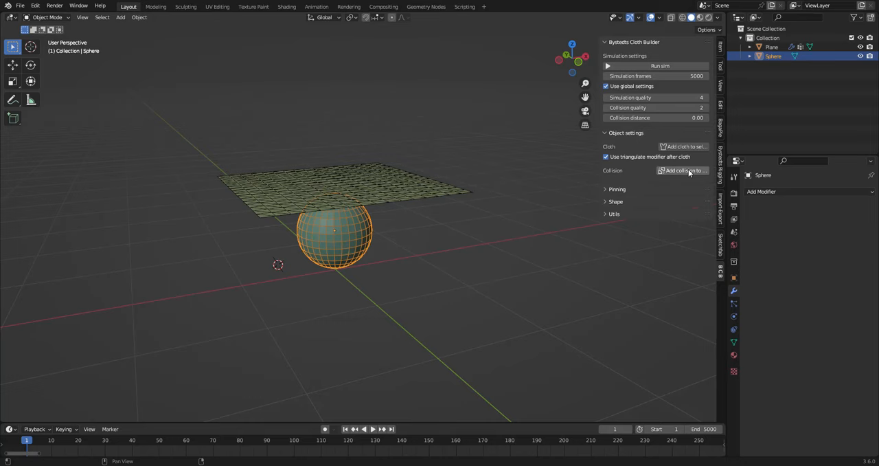
# - Make the Sphere a collider, run and reset the drape, then add a Subdivision modifier to the Plane
pyautogui.click(659, 65)
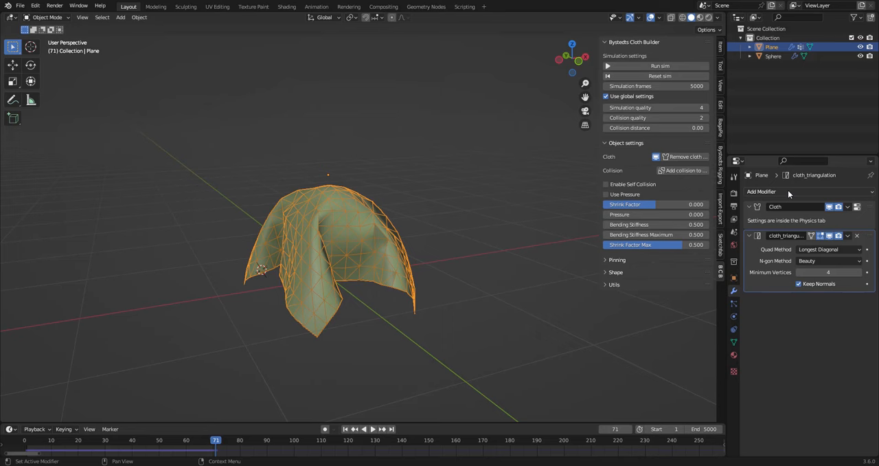
pyautogui.click(761, 191)
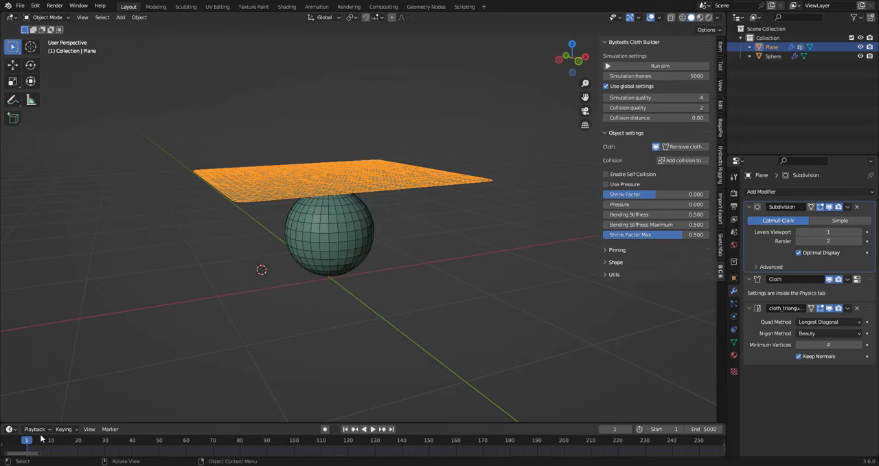
# - Enable Self Collision on the Plane cloth and bring up its Pinning options in Edit Mode
pyautogui.click(659, 65)
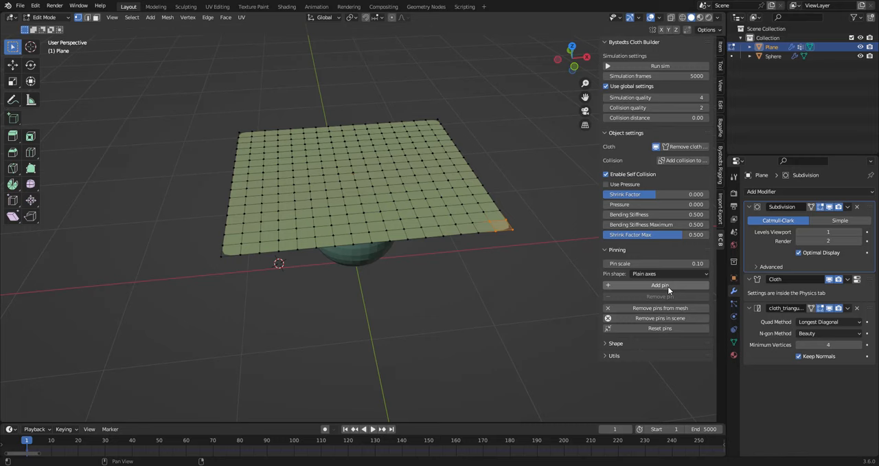
# - Pin the Plane at its four corner vertices and run the cloth simulation
pyautogui.click(659, 285)
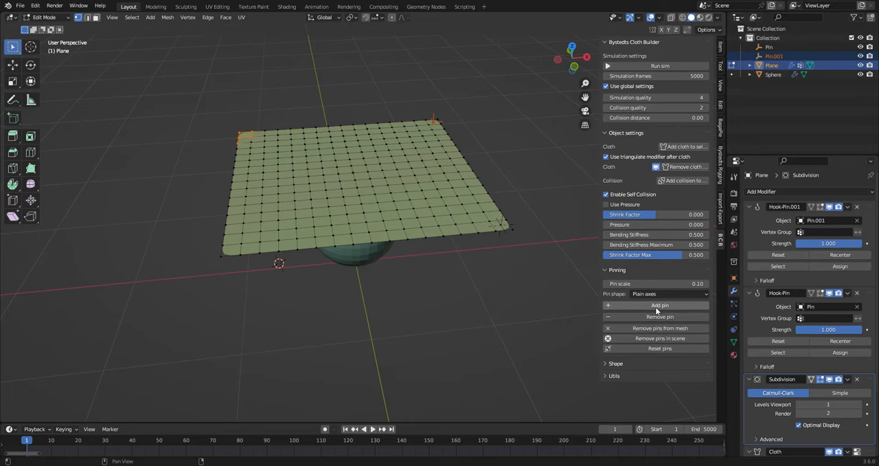
pyautogui.click(659, 65)
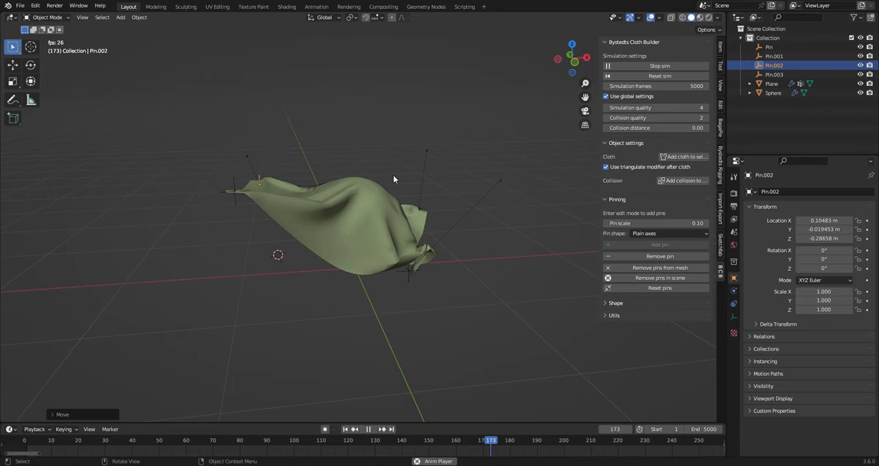
# - Enable Use Pressure and set shrink factor -0.321, pressure 16.8 and bending stiffness 6.4 during the sim
pyautogui.click(771, 83)
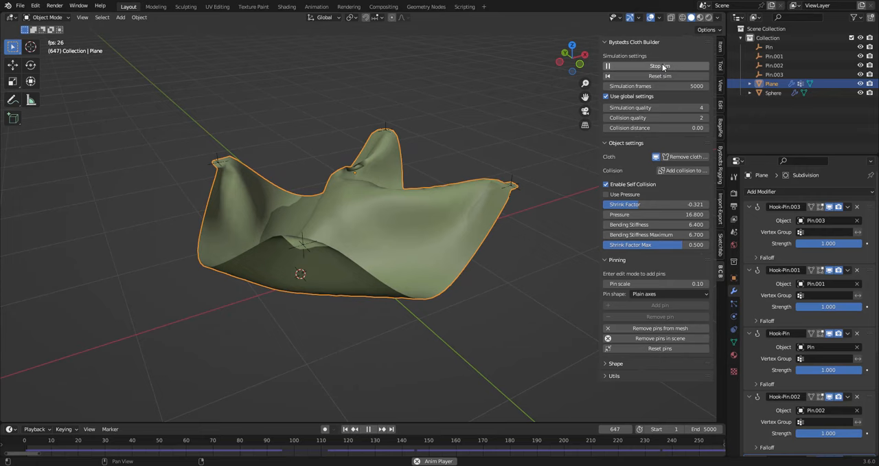
# - Stop the simulation and delete the cloth plane, sphere and pins from the scene
pyautogui.click(659, 65)
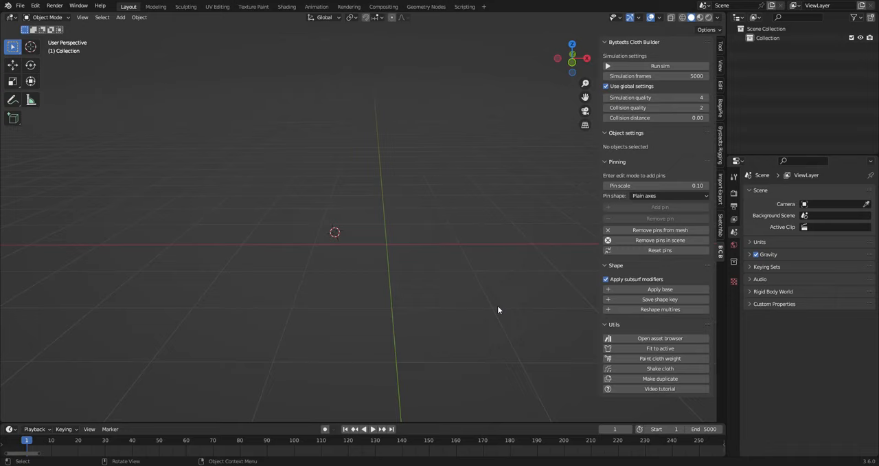
# - Load the pants demo, select Pants male and give it pressure with bending stiffness 10 and maximum 50
pyautogui.click(659, 337)
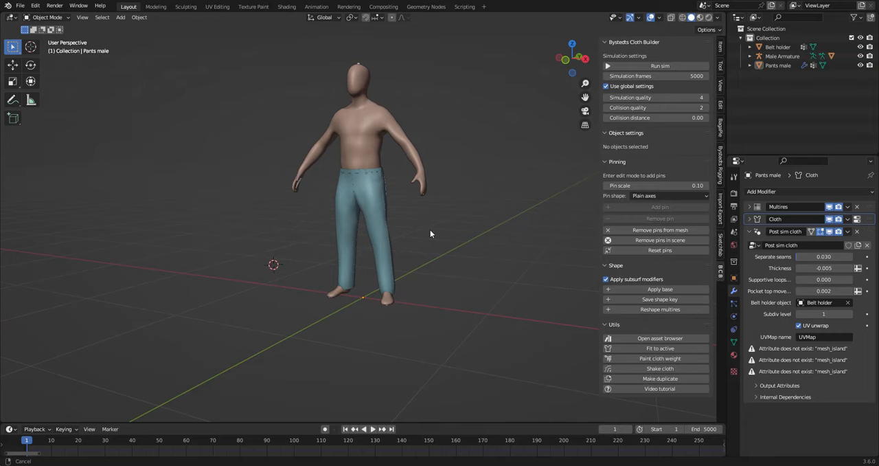
pyautogui.click(659, 65)
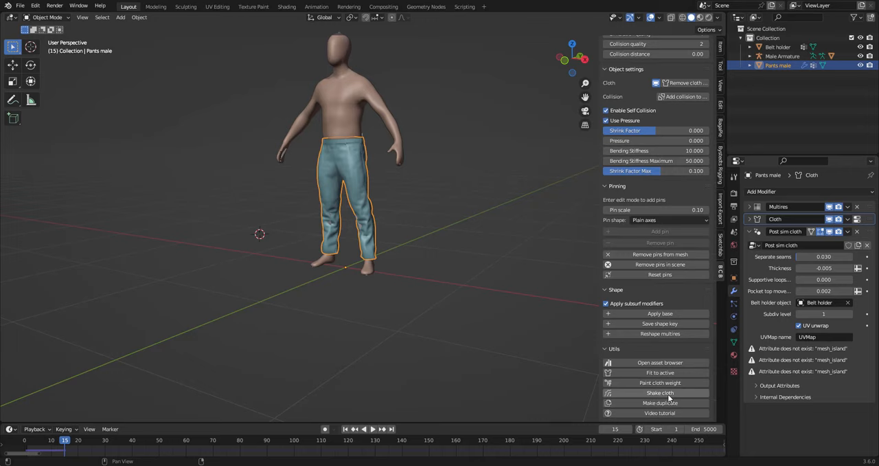
# - Review the pants' pinned, stiffness and pressure cloth weights, then load the sphere-and-plane demo scene
pyautogui.click(660, 382)
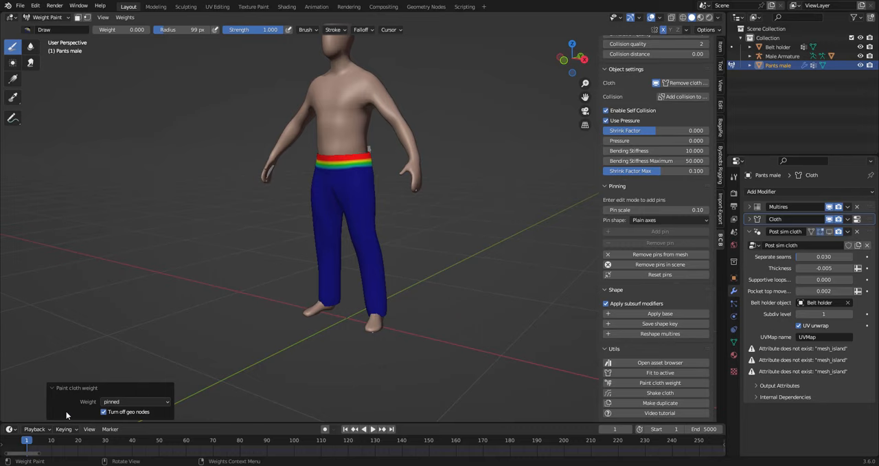
pyautogui.click(135, 401)
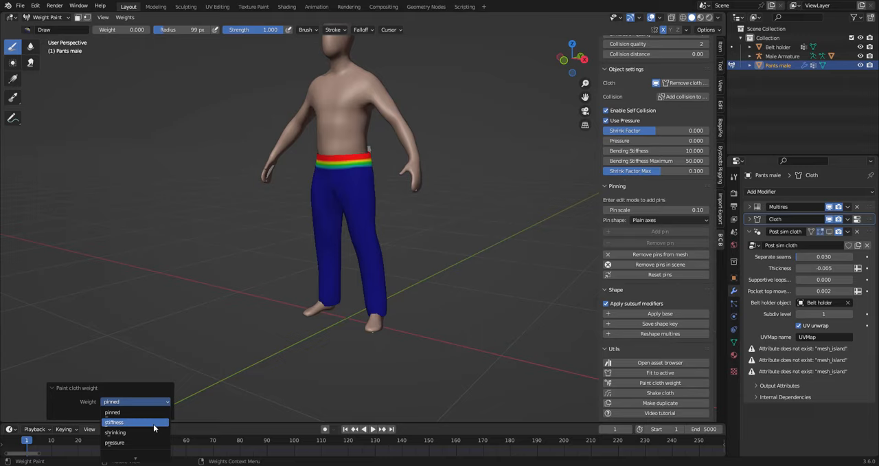
pyautogui.click(115, 432)
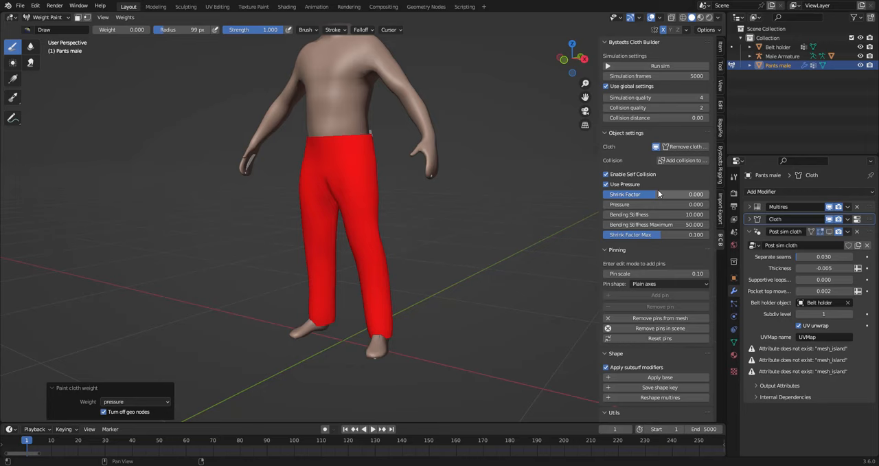
pyautogui.click(44, 17)
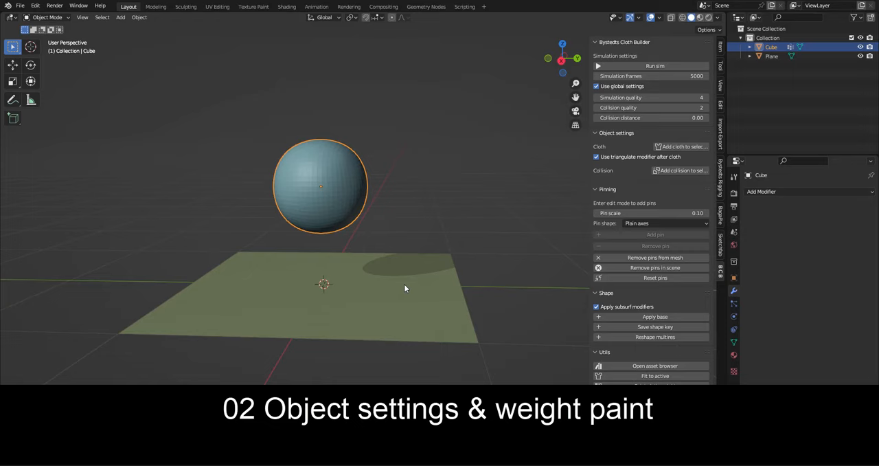
# - Remove the duplicate Cube.001 sphere so only one cloth sphere remains above the plane
pyautogui.click(384, 294)
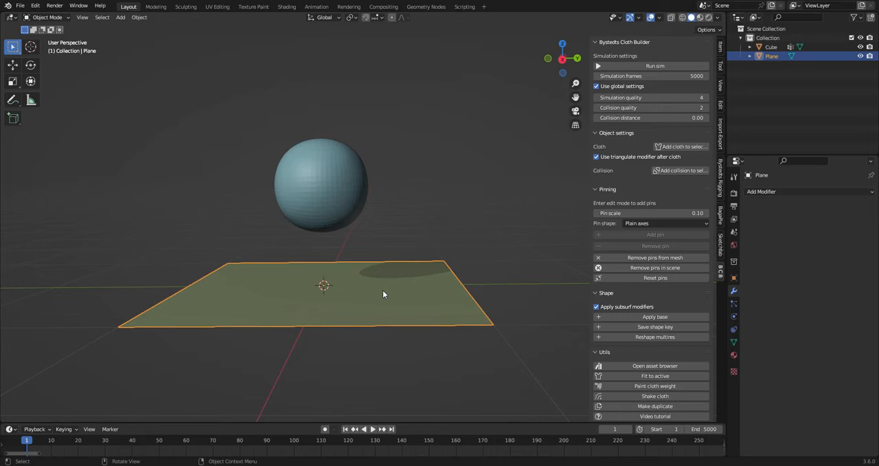
pyautogui.press('shift+d')
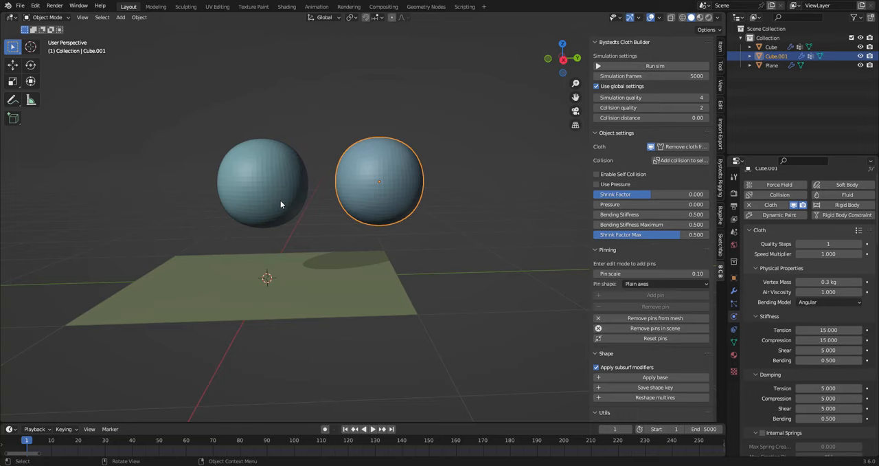
pyautogui.click(263, 182)
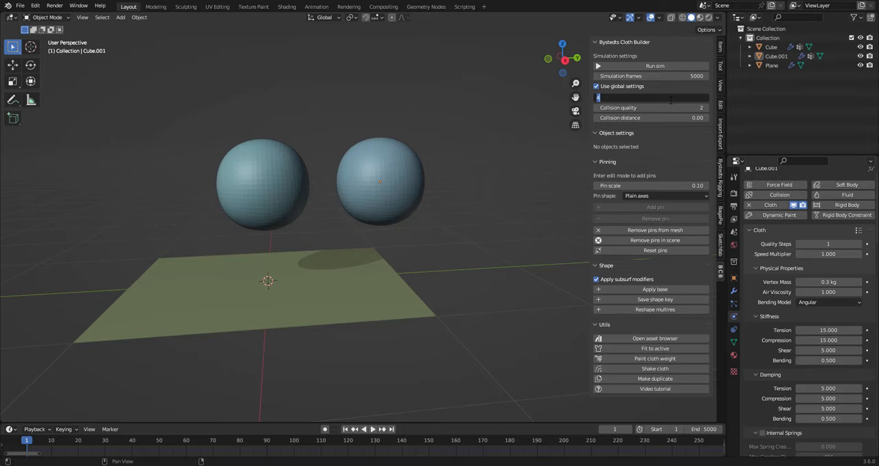
# - Set the global Simulation quality to 4, keeping Use global settings enabled
pyautogui.click(381, 181)
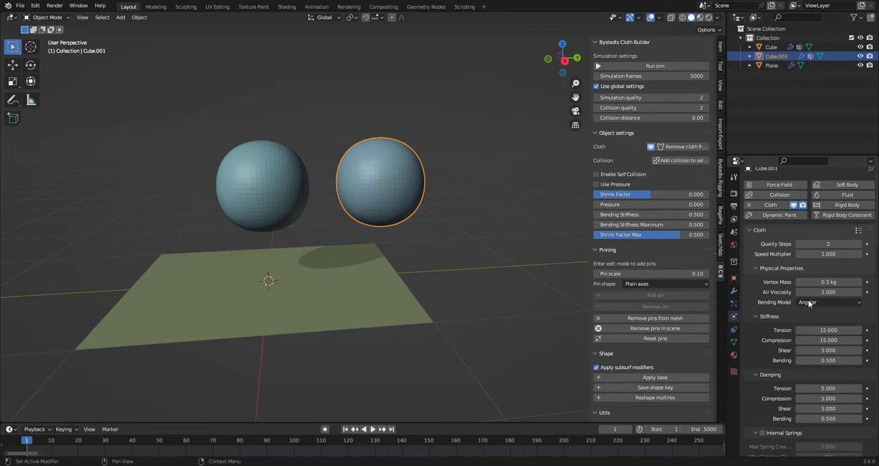
pyautogui.click(596, 86)
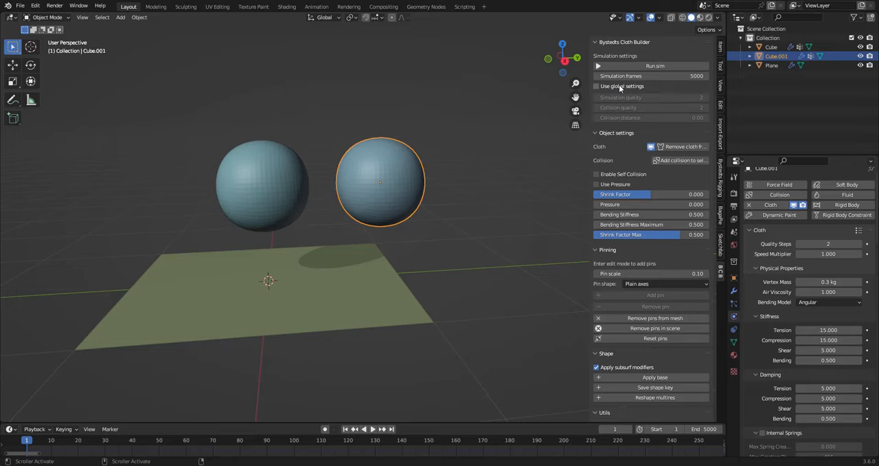
pyautogui.click(596, 86)
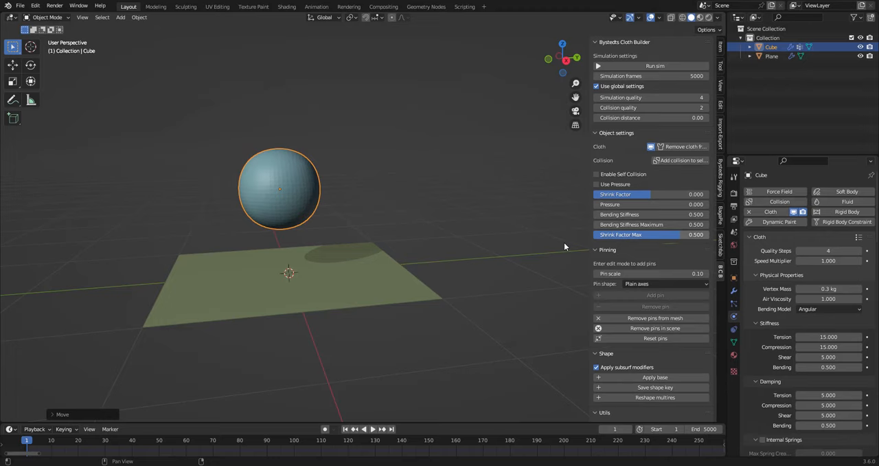
# - Enable Self Collision for the cloth sphere and add Paint cloth weight to Quick Favorites
pyautogui.click(596, 173)
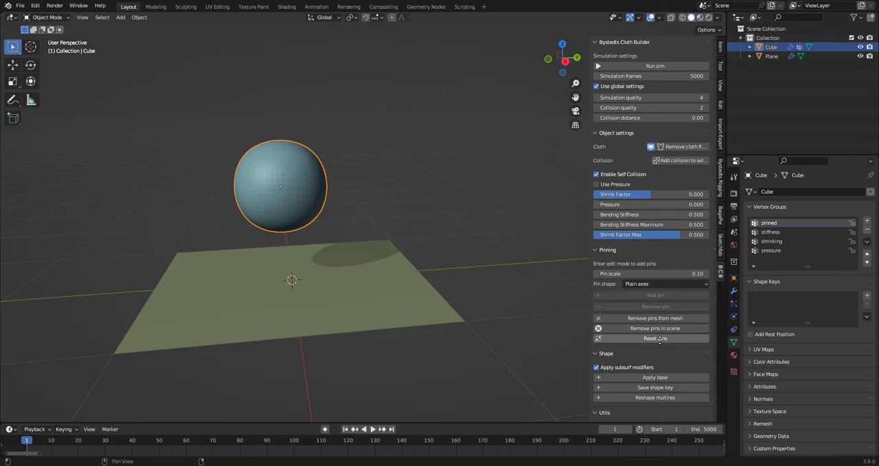
pyautogui.rightClick(632, 373)
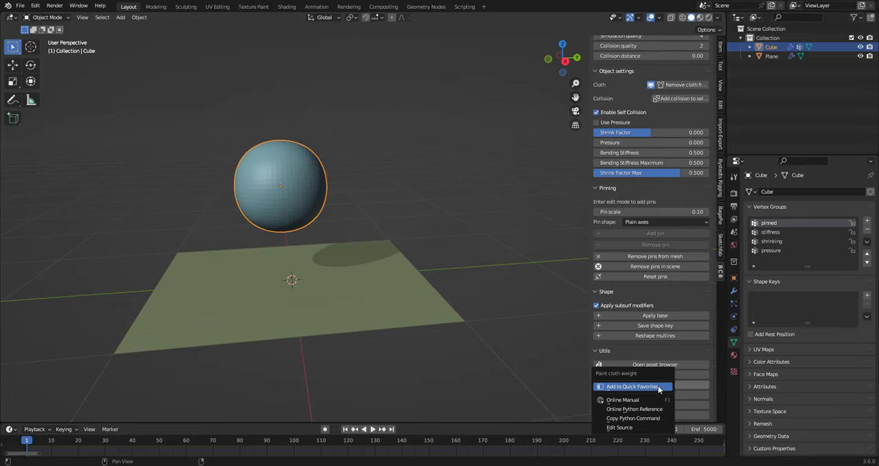
pyautogui.click(631, 386)
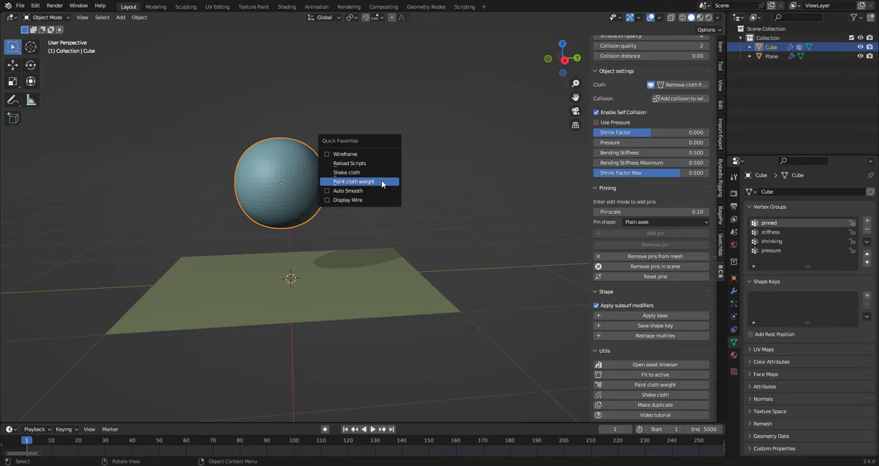
# - Paint red stiffness weights over one side of the sphere and set Bending Stiffness Maximum to 20
pyautogui.click(353, 181)
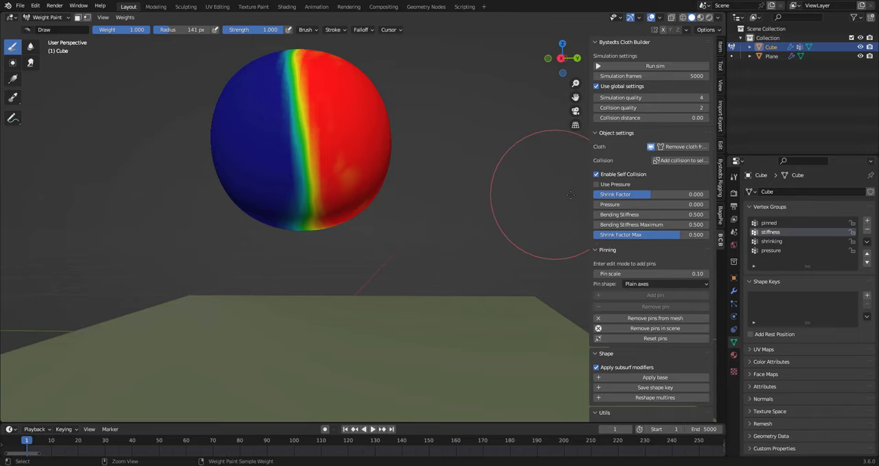
pyautogui.moveTo(556, 195)
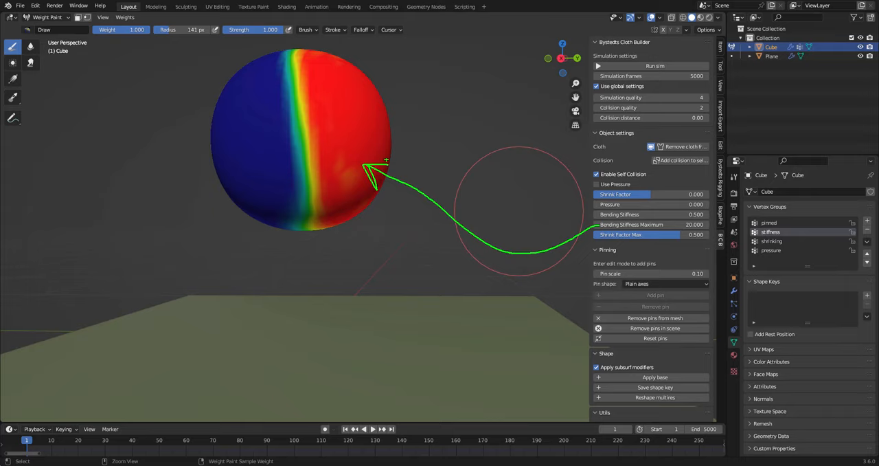
pyautogui.click(654, 65)
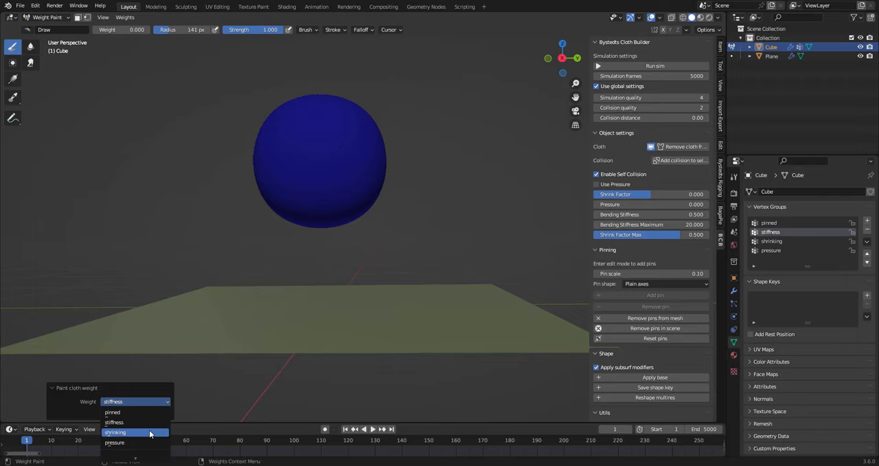
# - Paint the shrinking group, run the sim, then enable Use Pressure and fill pressure weights fully red
pyautogui.click(115, 431)
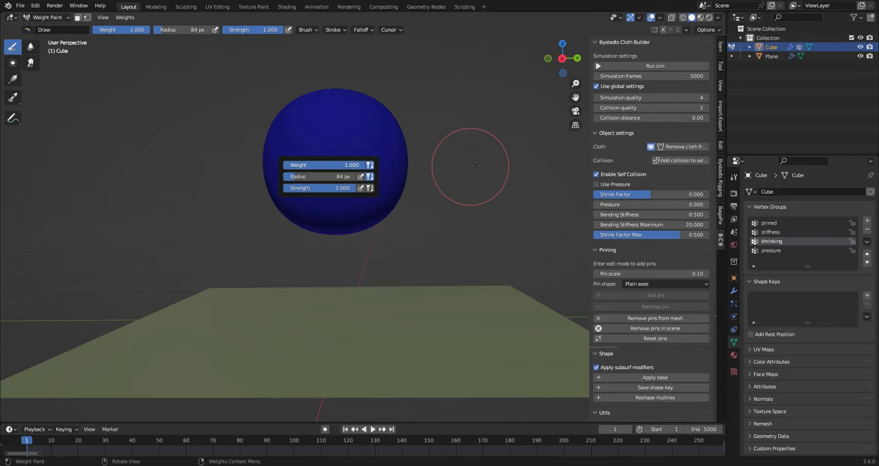
pyautogui.click(654, 65)
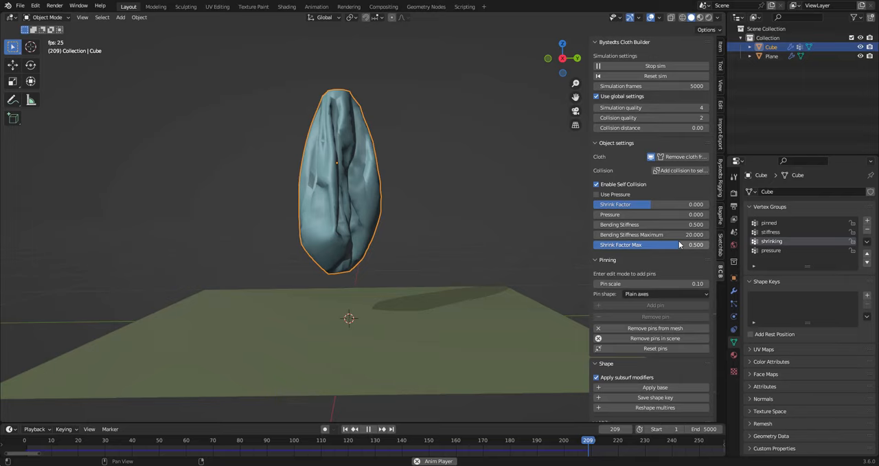
pyautogui.click(40, 440)
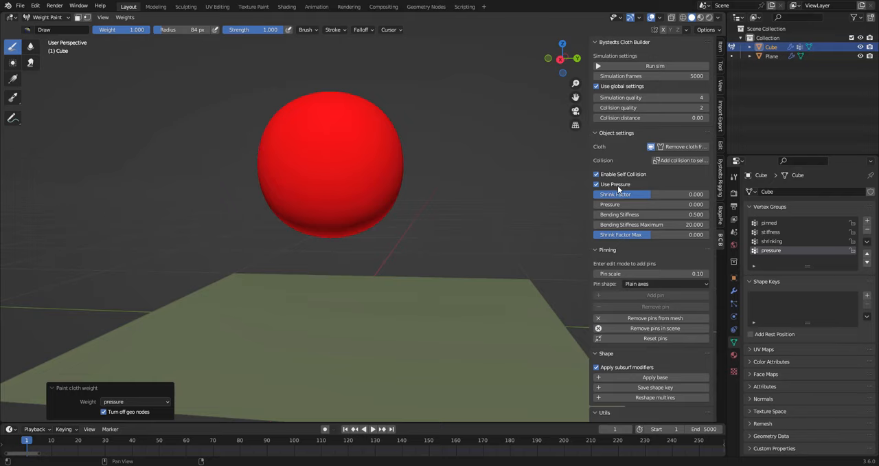
# - Set Pressure to 7.4 with Shrink Factor Max 0, run the sim, then pin selected vertices in Edit Mode
pyautogui.click(654, 65)
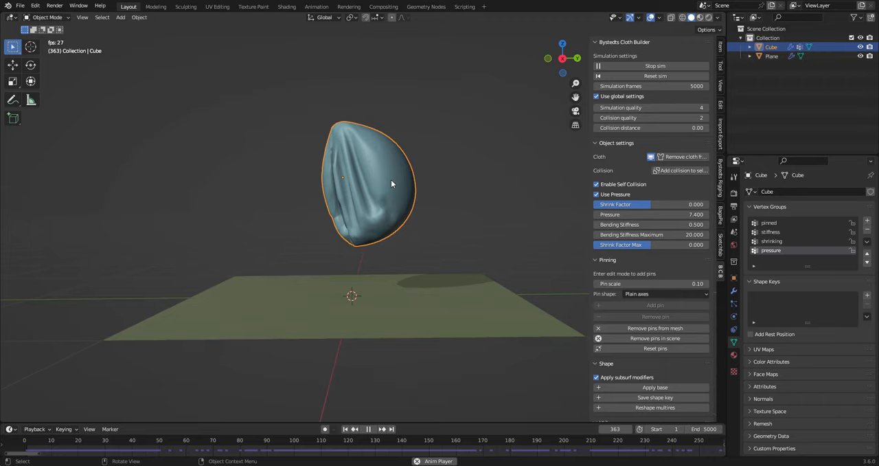
pyautogui.click(654, 65)
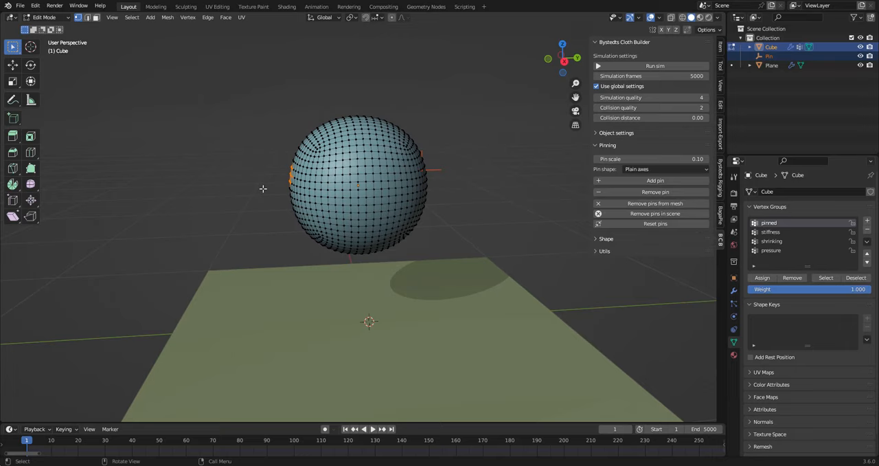
# - Add Pin.001 with Sphere pin shape, displayed as a 0.065 m sphere empty
pyautogui.click(665, 169)
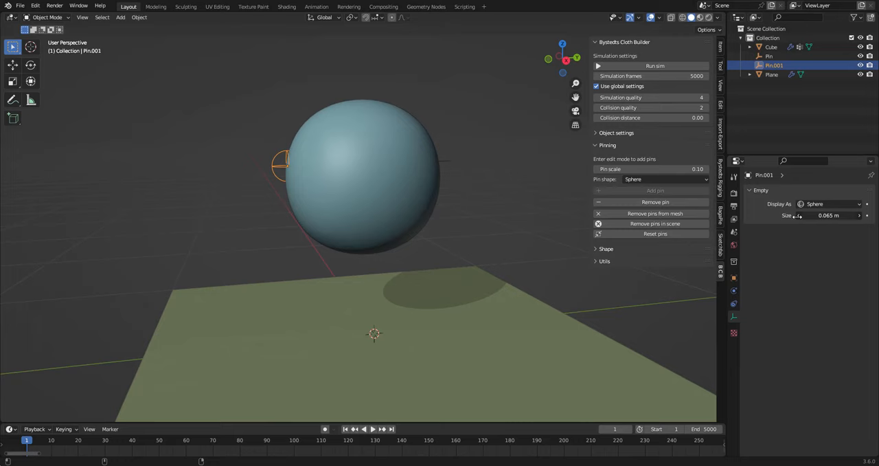
pyautogui.click(654, 66)
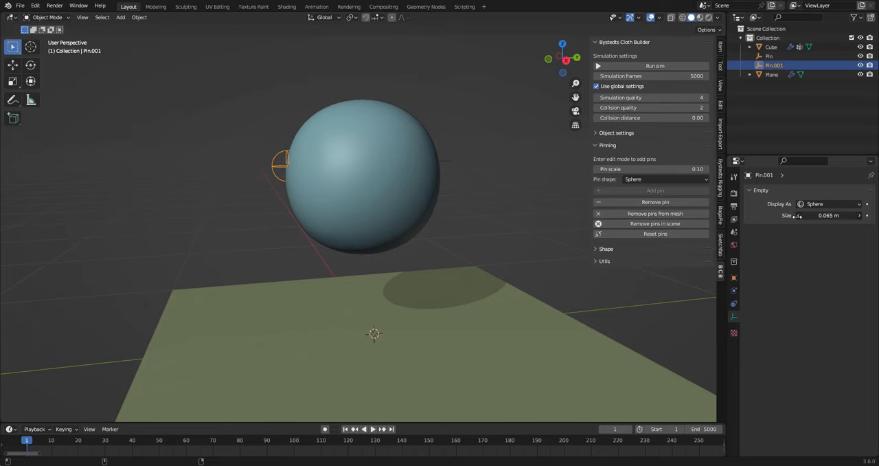